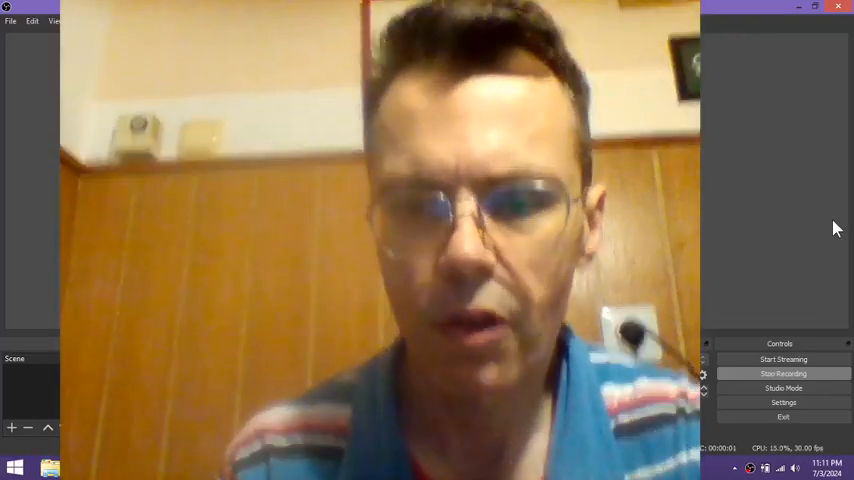
Step: Leave OBS recording and bring the browser with Google to the front
left_click(828, 468)
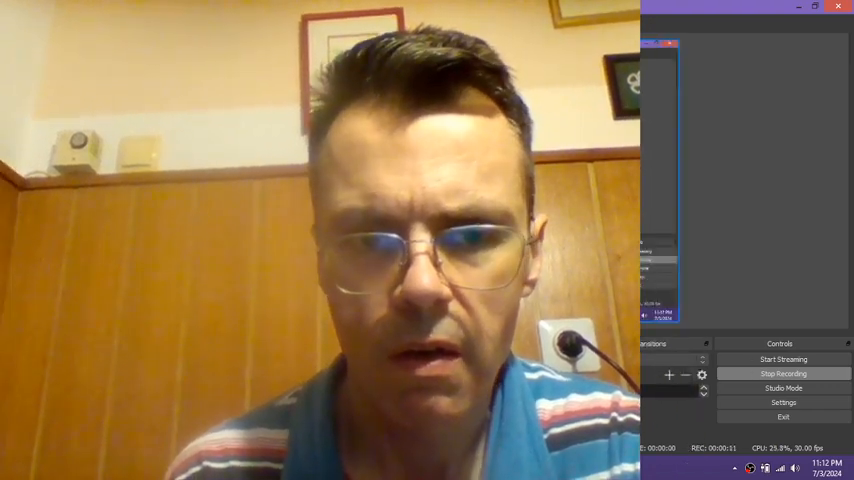
left_click(827, 466)
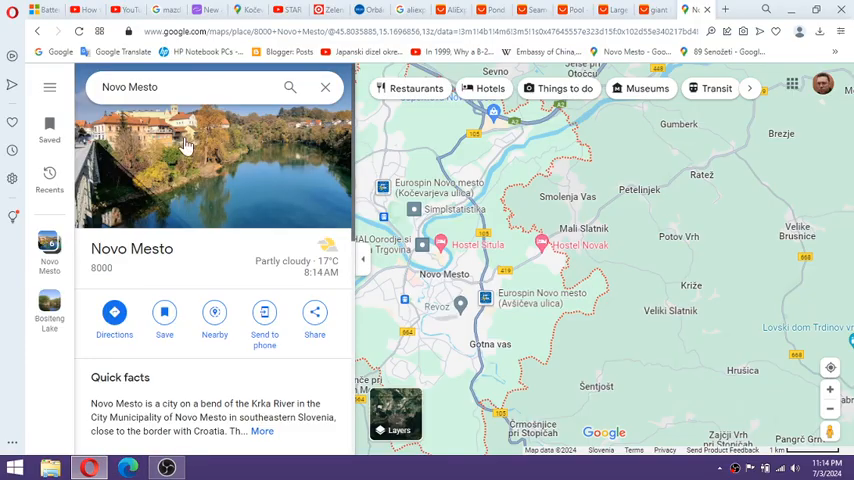
mouse_move(565, 136)
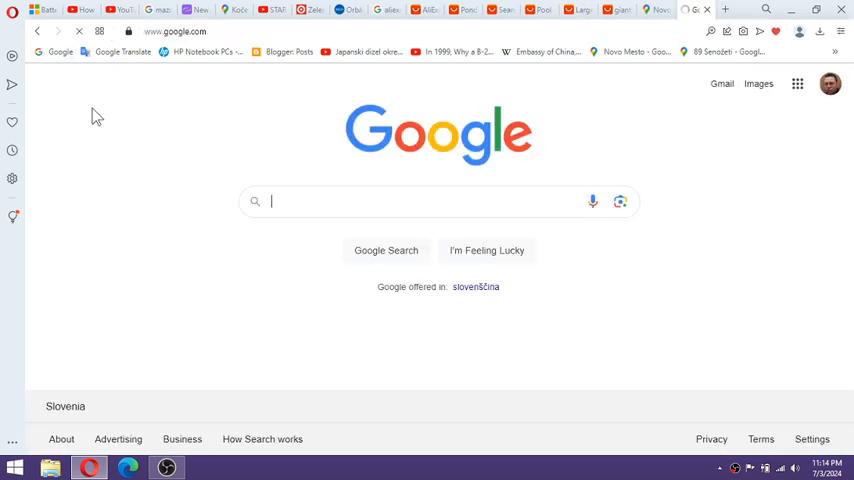
Step: Search Google for 'želodec'
type("želodec")
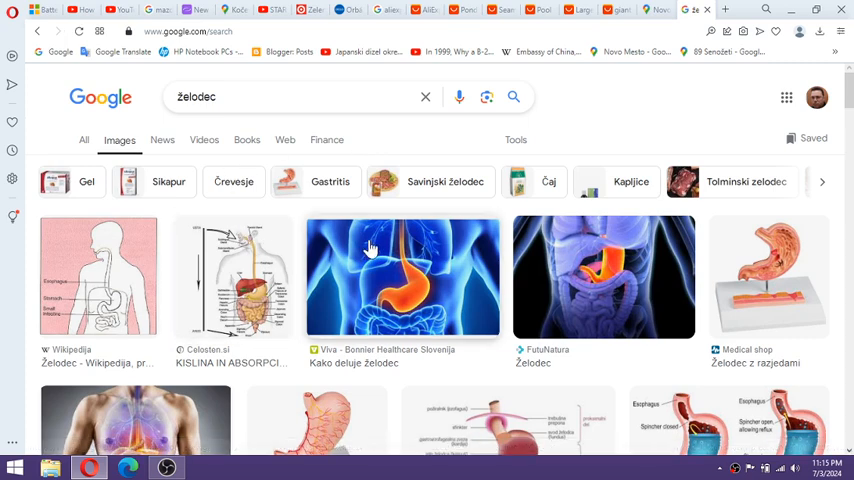
mouse_move(590, 207)
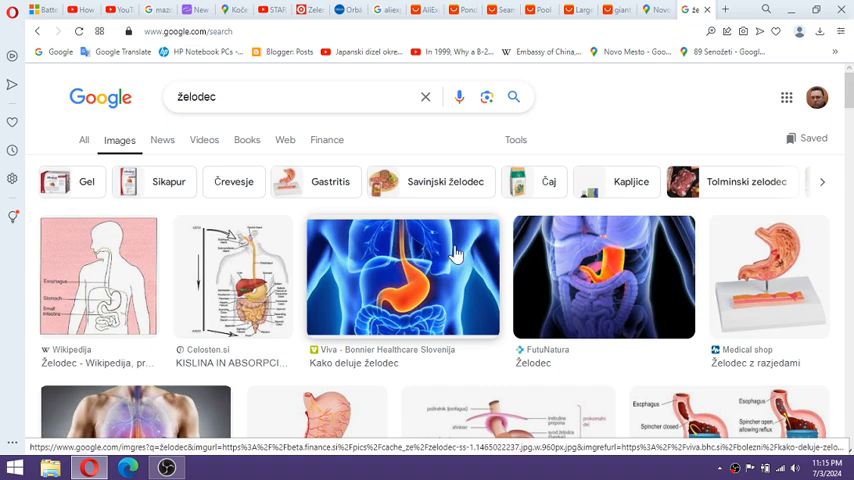
mouse_move(616, 128)
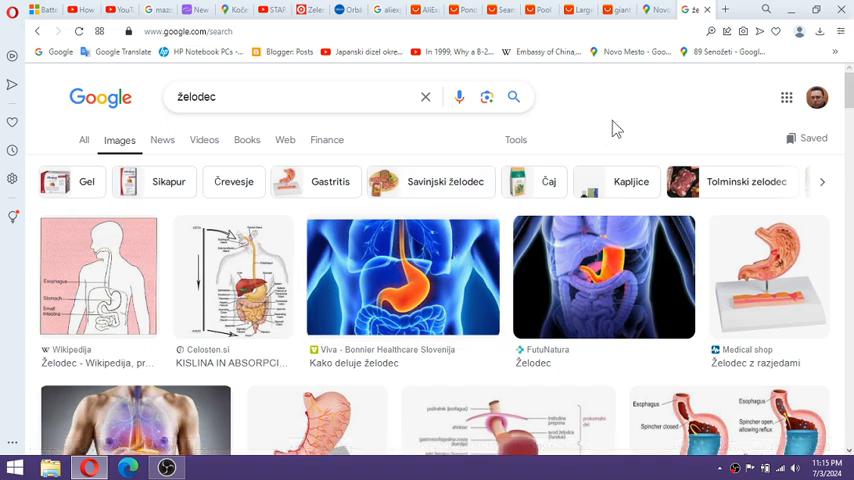
Step: Scroll down through more of the želodec stomach image results
scroll("down", 3)
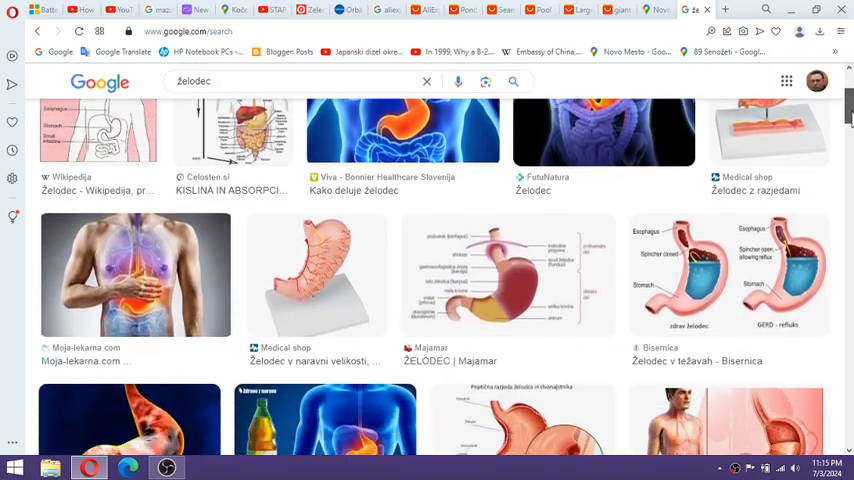
scroll("down", 3)
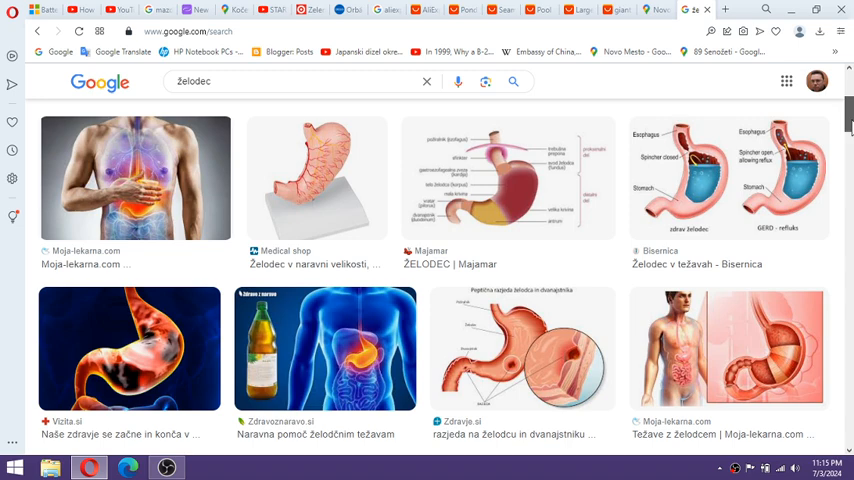
mouse_move(199, 191)
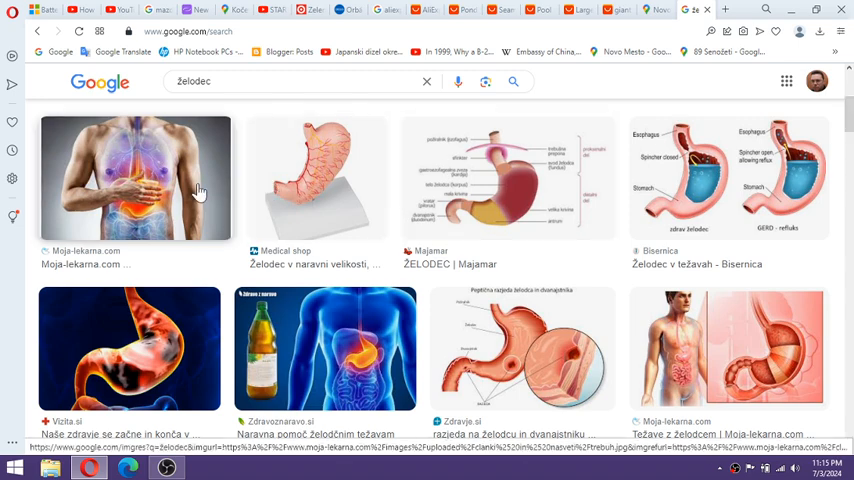
mouse_move(315, 190)
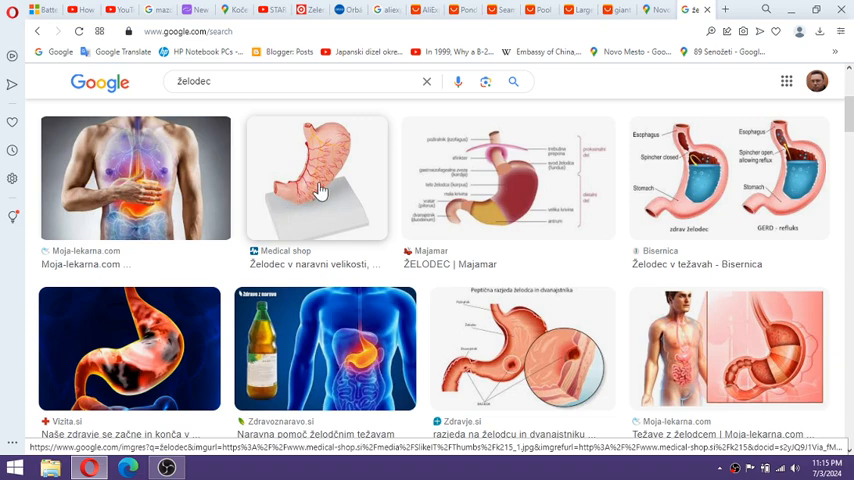
mouse_move(849, 147)
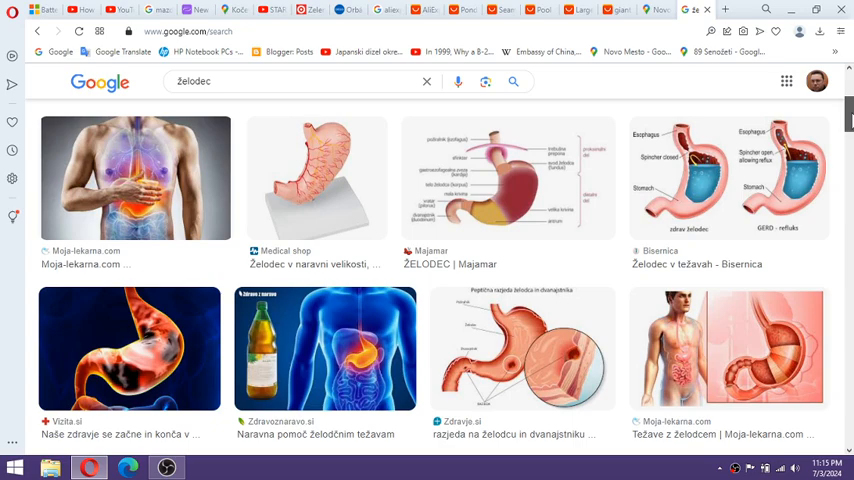
scroll("down", 3)
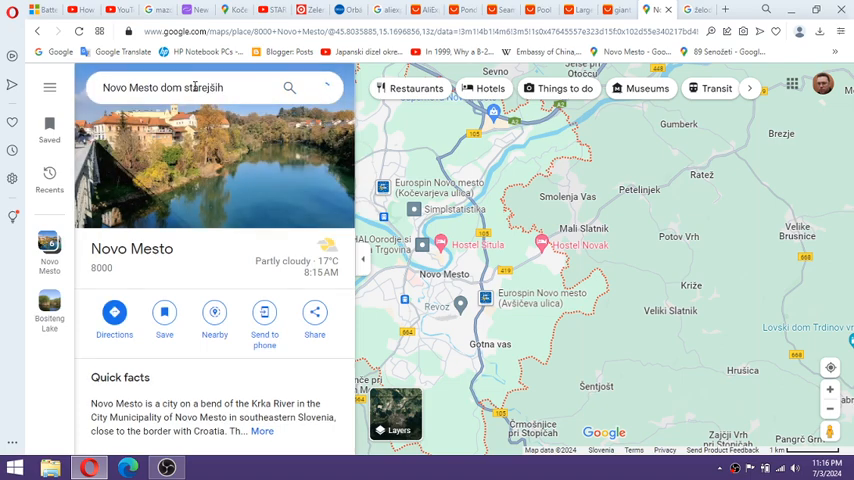
Step: Search 'Dom starejših občanov Novo mesto' and turn Street View toward its entrance
type("Dom starejših občanov Novo mesto")
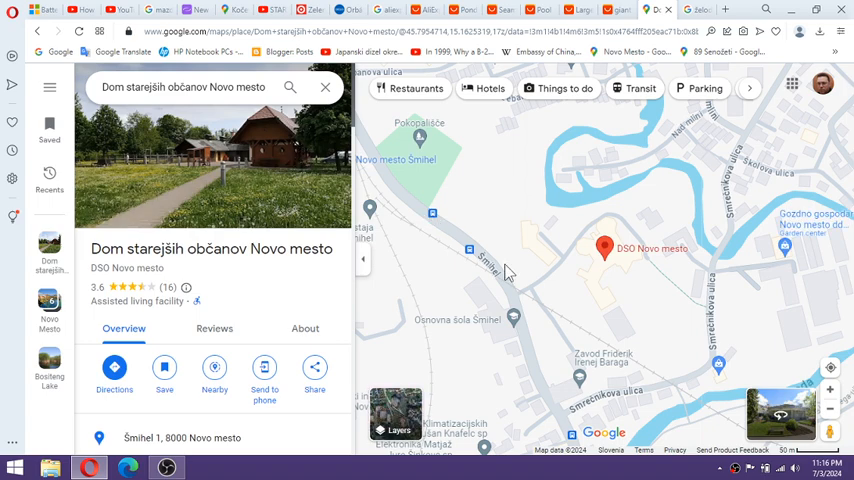
mouse_move(592, 235)
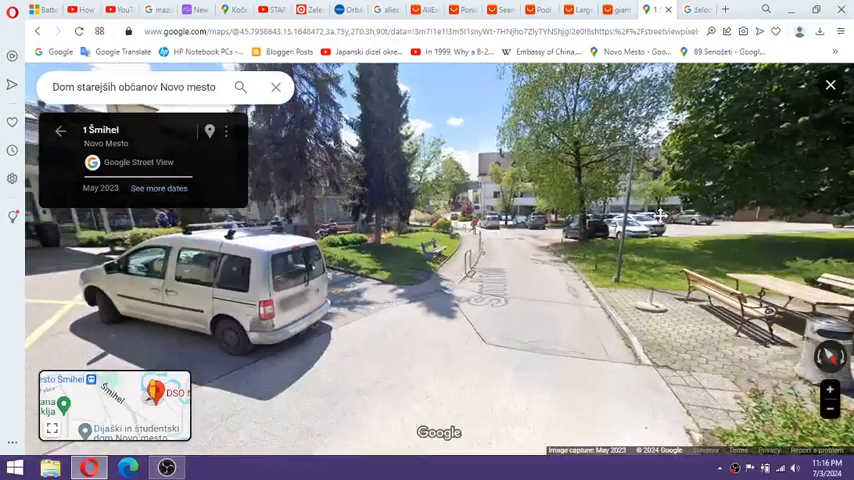
left_click_drag(660, 217, 580, 307)
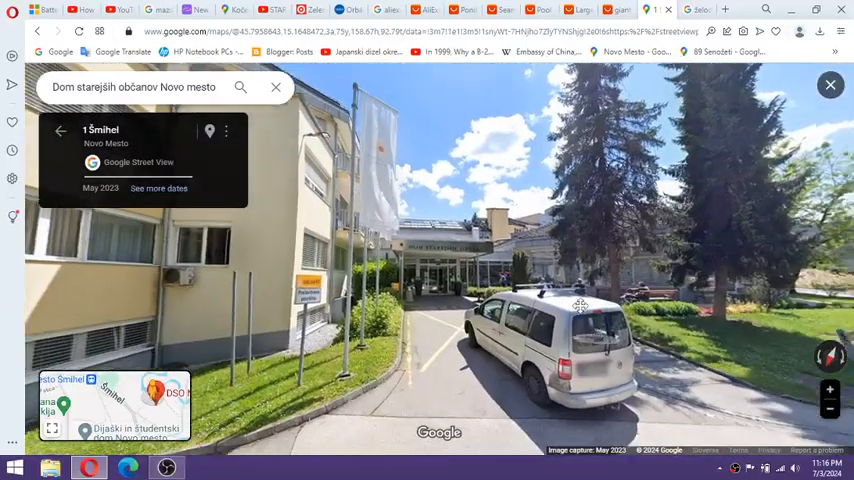